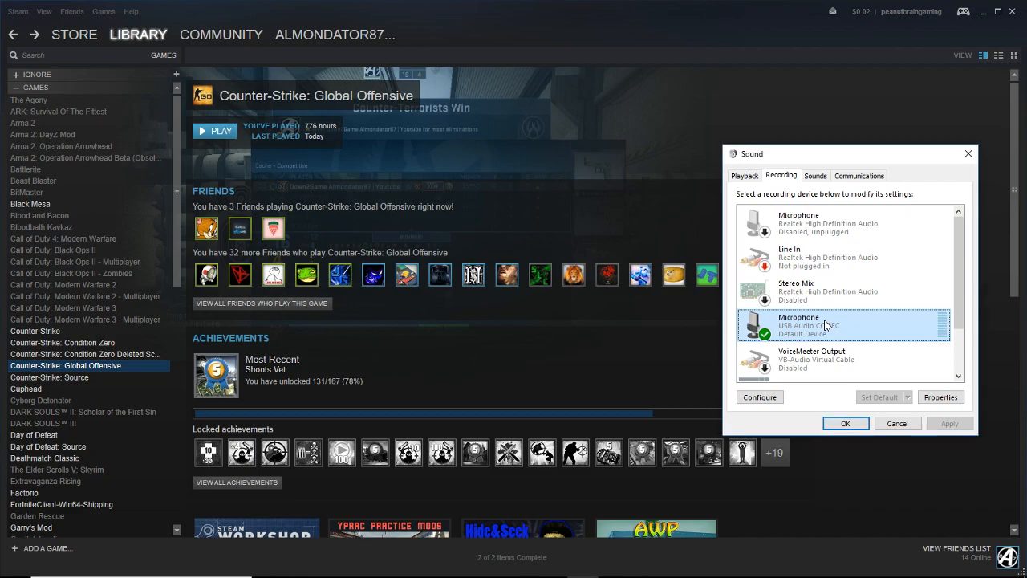
Check the USB microphone's properties to read its 60% level, then dismiss them.
right_click(843, 325)
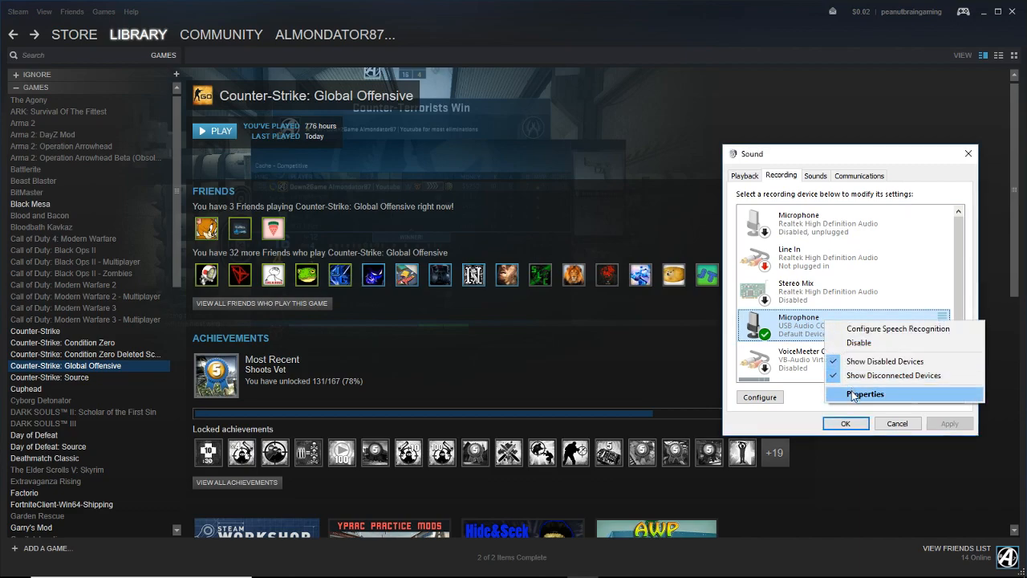
click(863, 395)
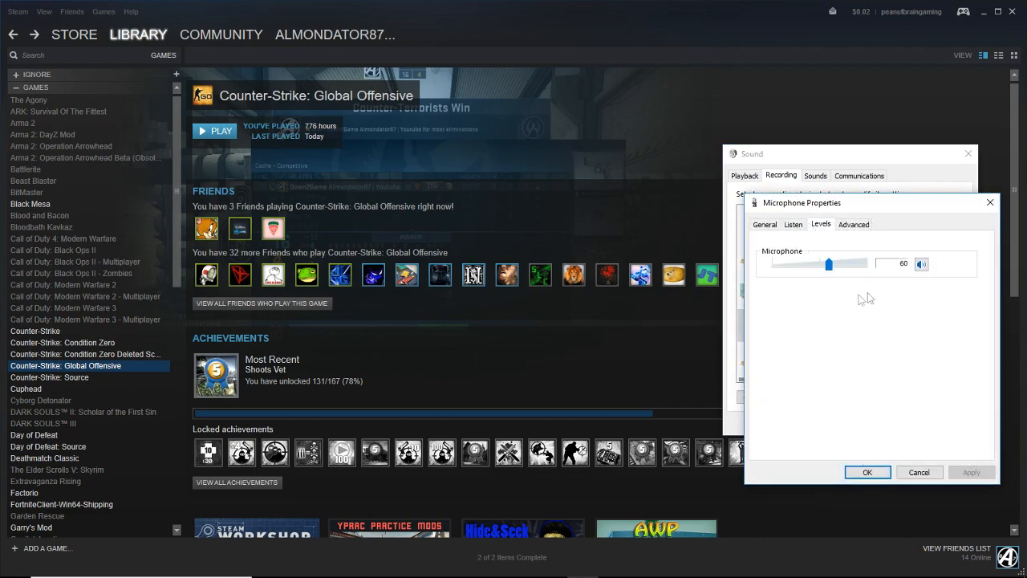
mouse_move(854, 283)
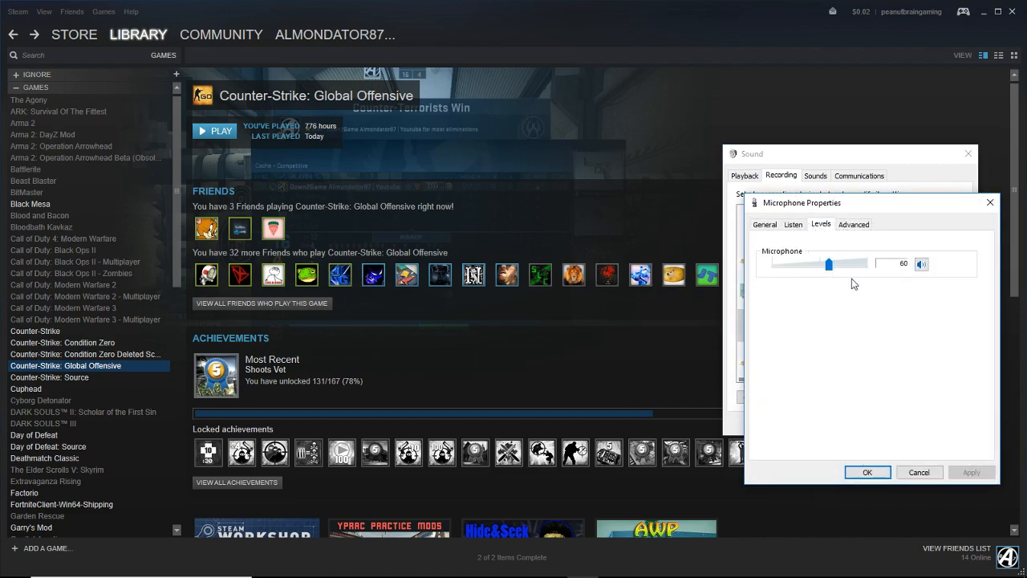
mouse_move(912, 303)
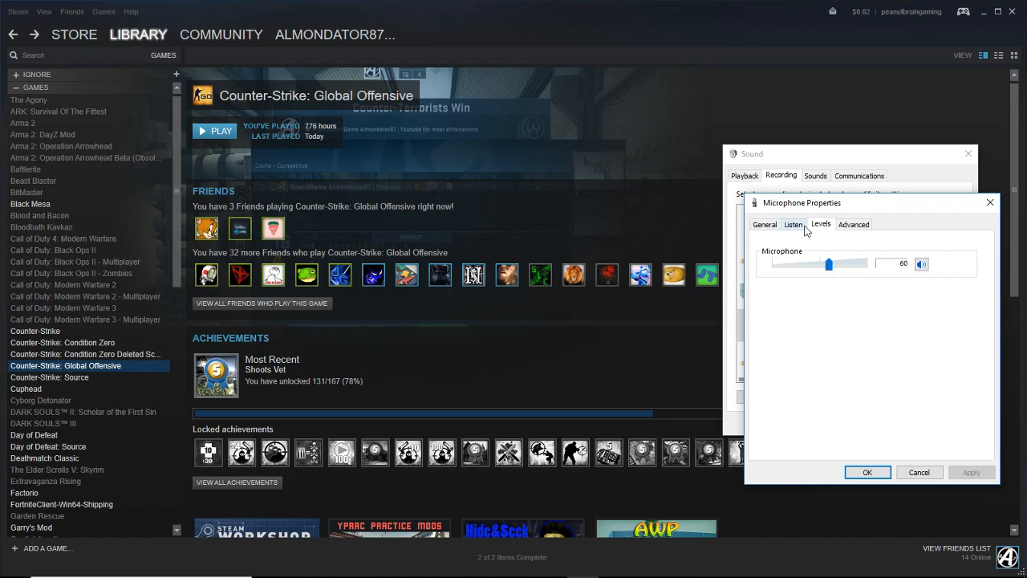
mouse_move(867, 472)
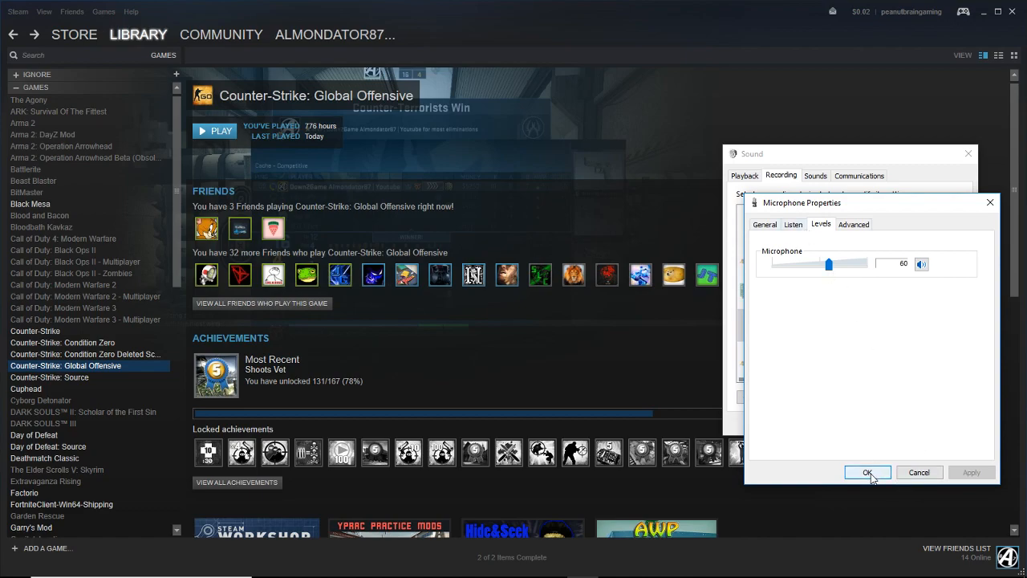
click(867, 472)
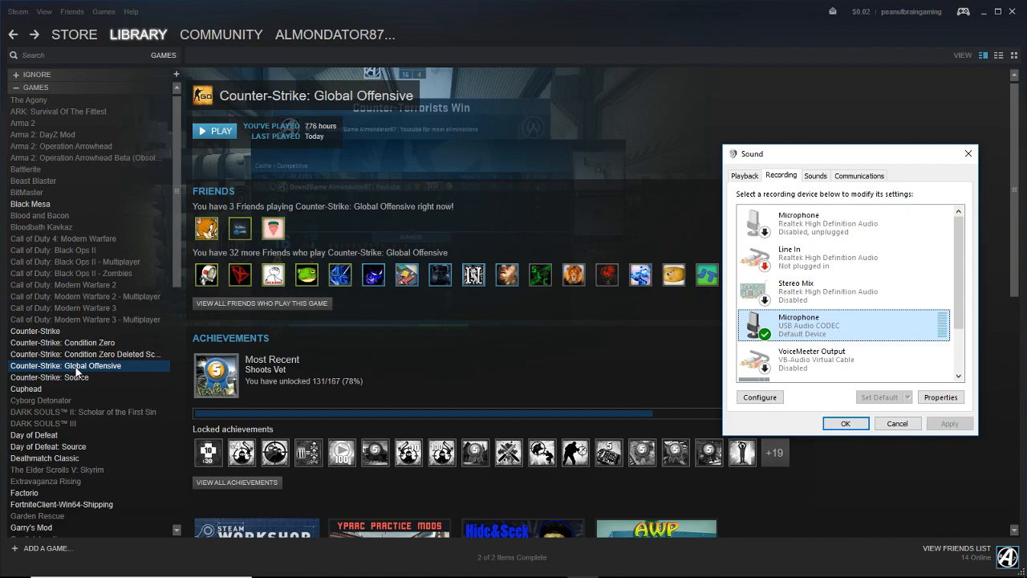
mouse_move(145, 346)
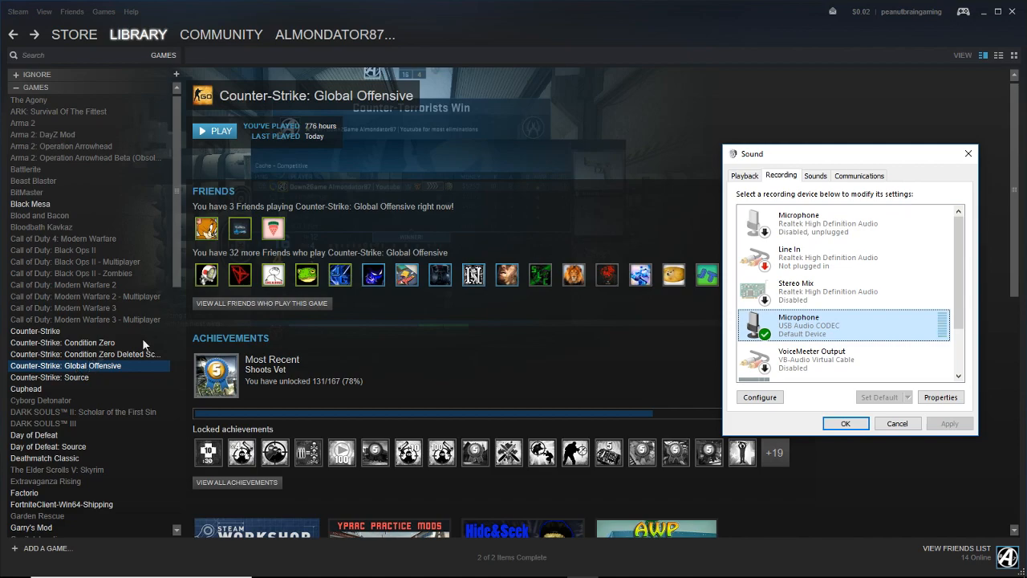
mouse_move(110, 372)
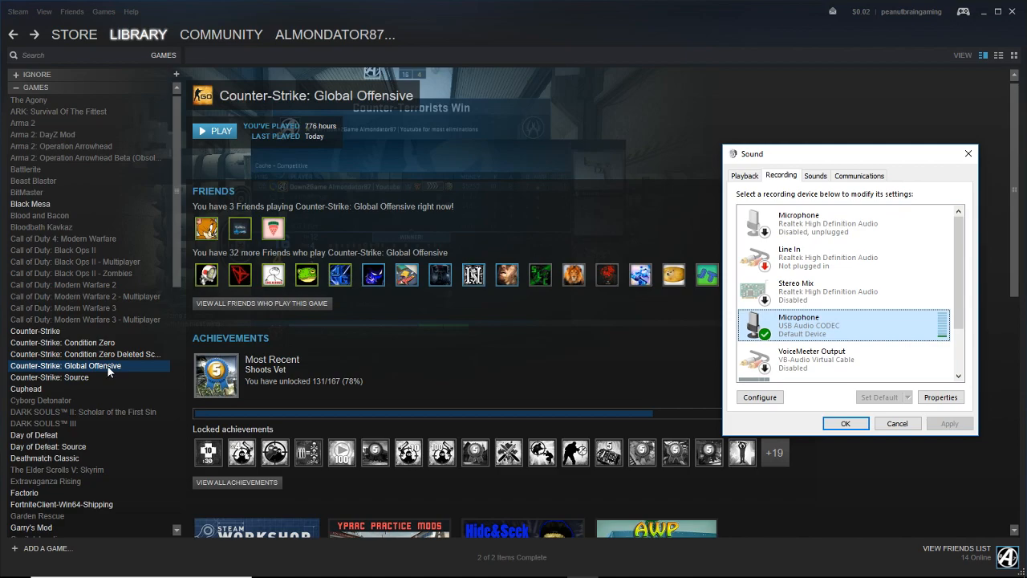
Reach Counter-Strike: Global Offensive's properties from its Steam library entry.
right_click(66, 366)
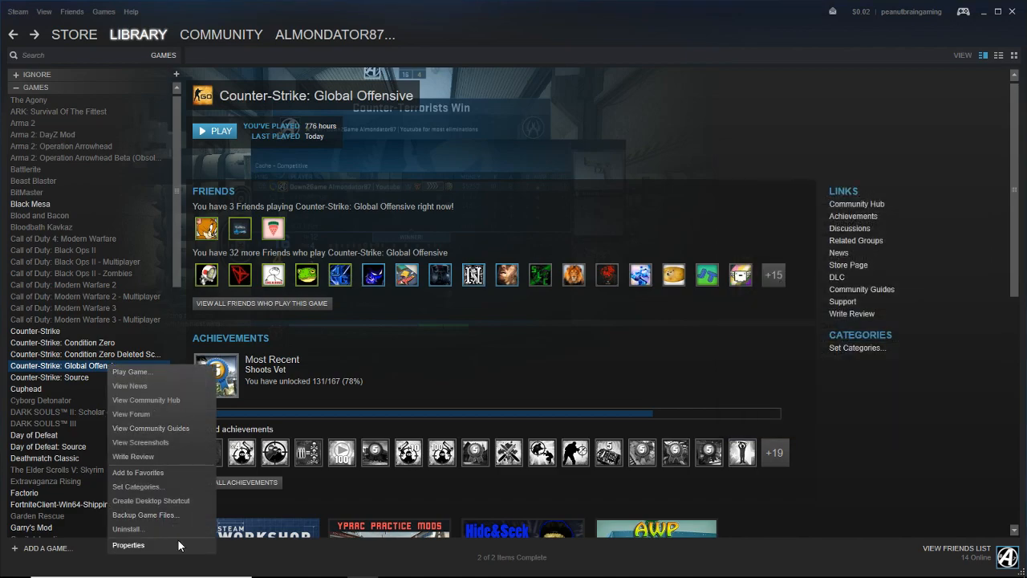
click(128, 546)
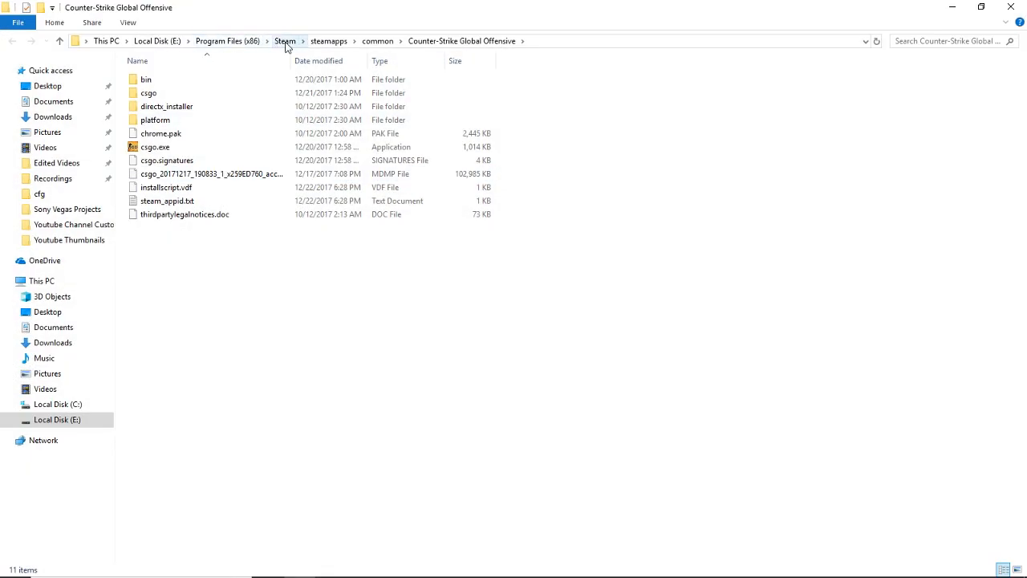
Navigate from the Steam folder through userdata, the account folder, 730 and local.
click(286, 41)
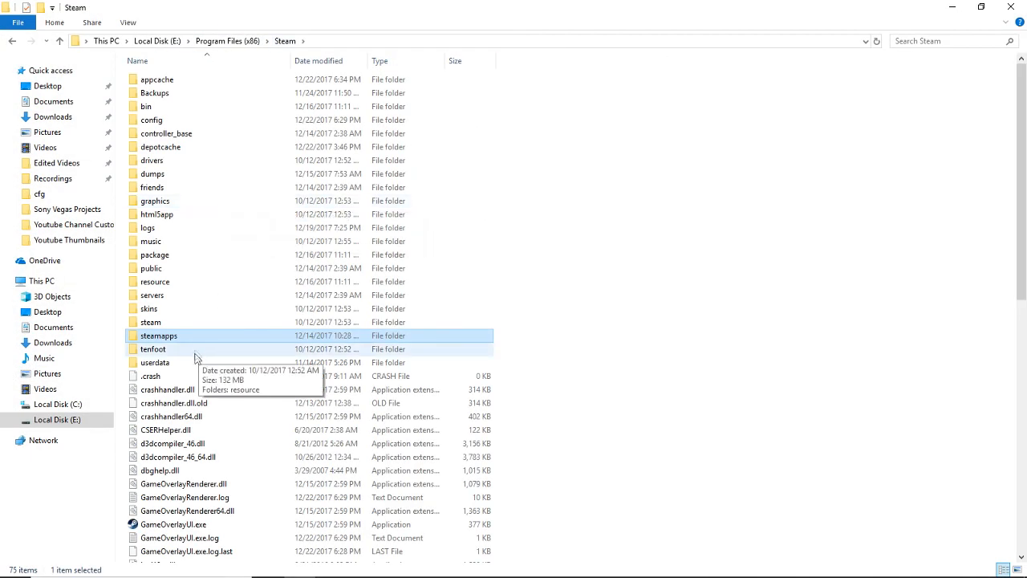
double_click(154, 363)
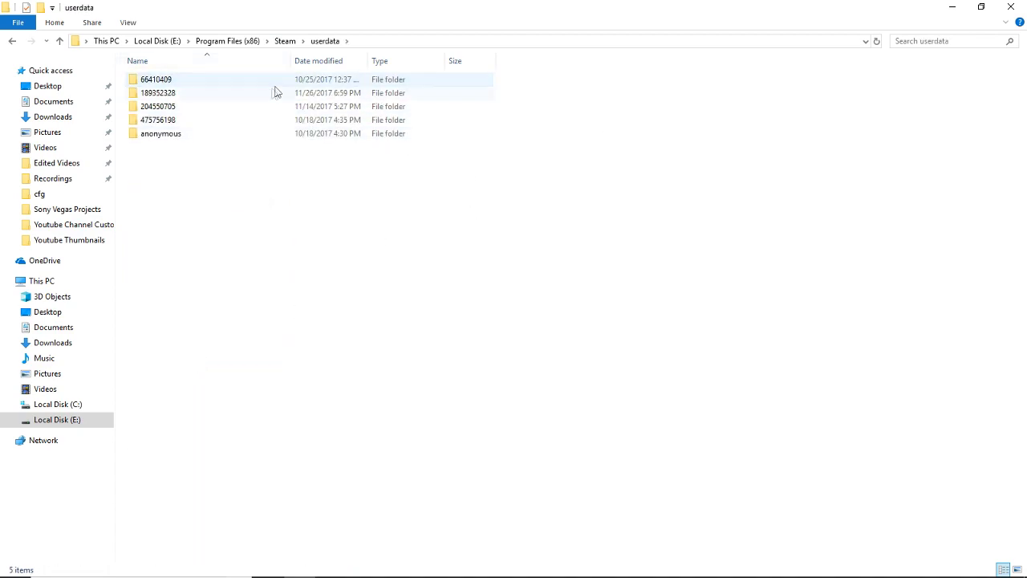
double_click(158, 91)
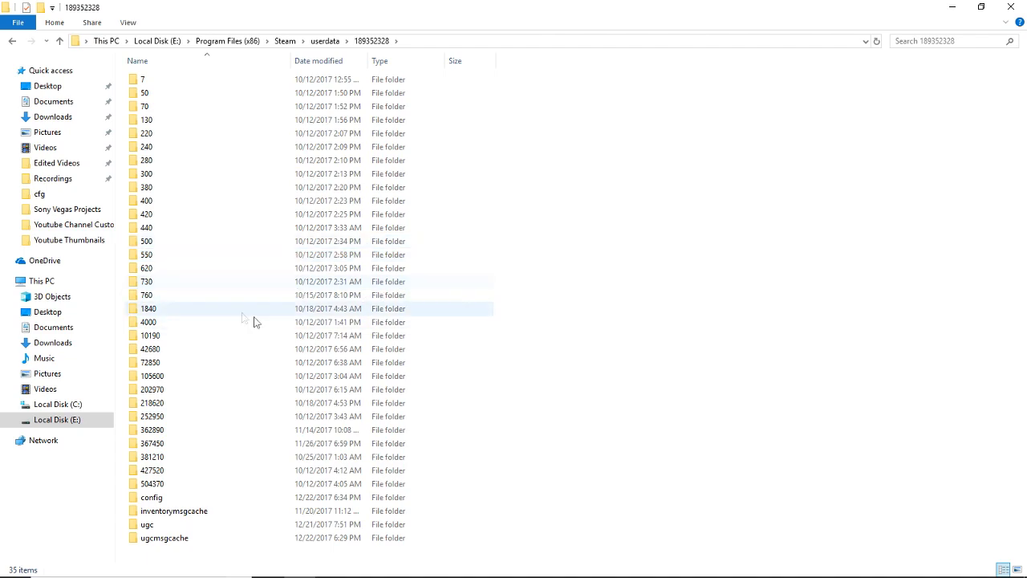
double_click(147, 281)
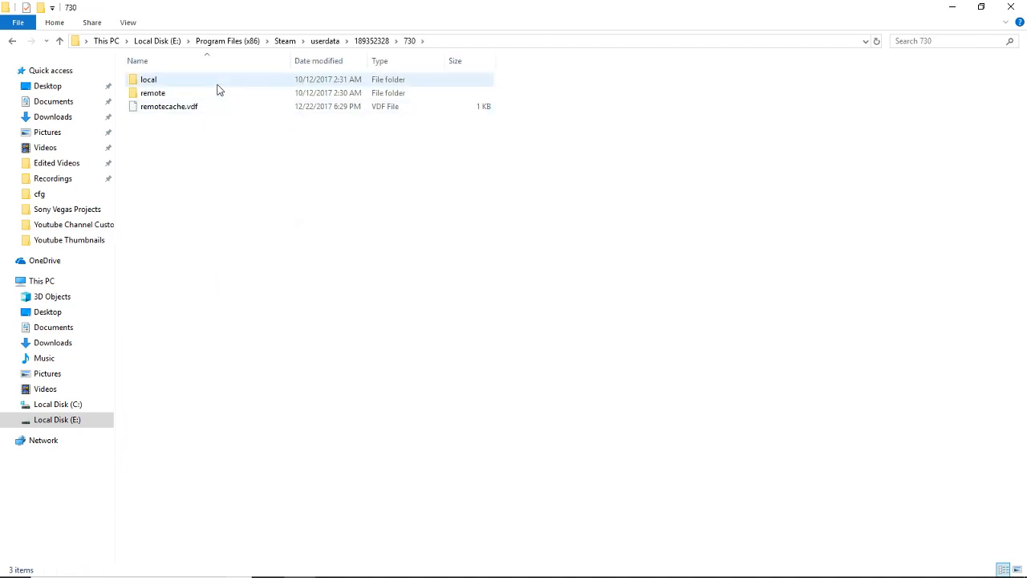
double_click(148, 78)
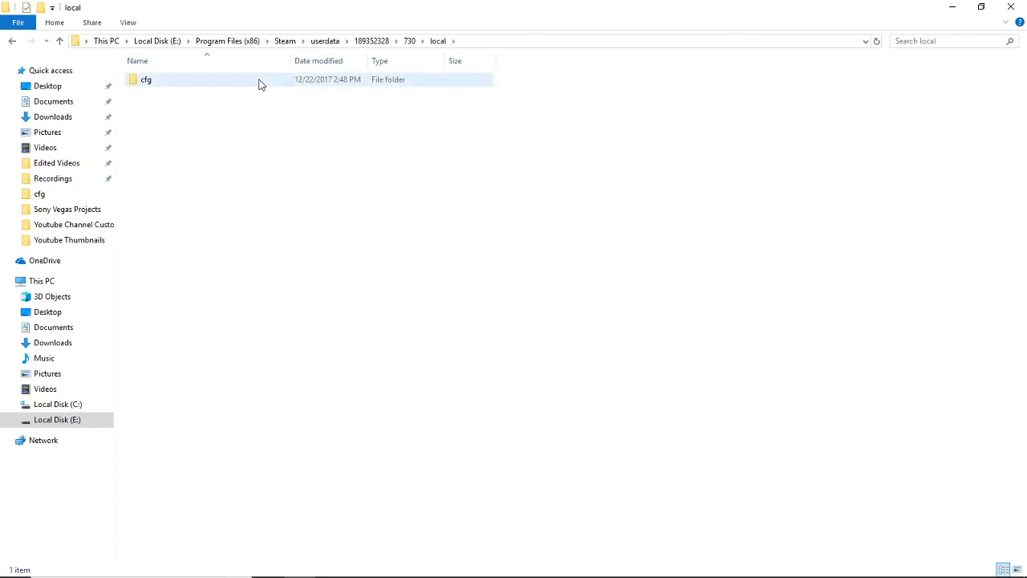
Enter the cfg folder and load config.cfg in Notepad.
double_click(144, 79)
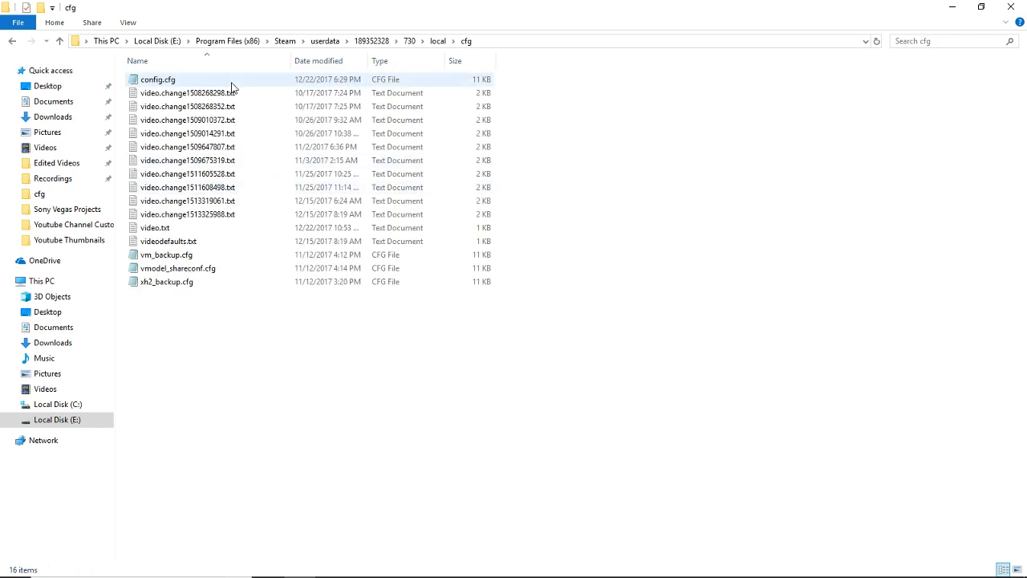
click(157, 79)
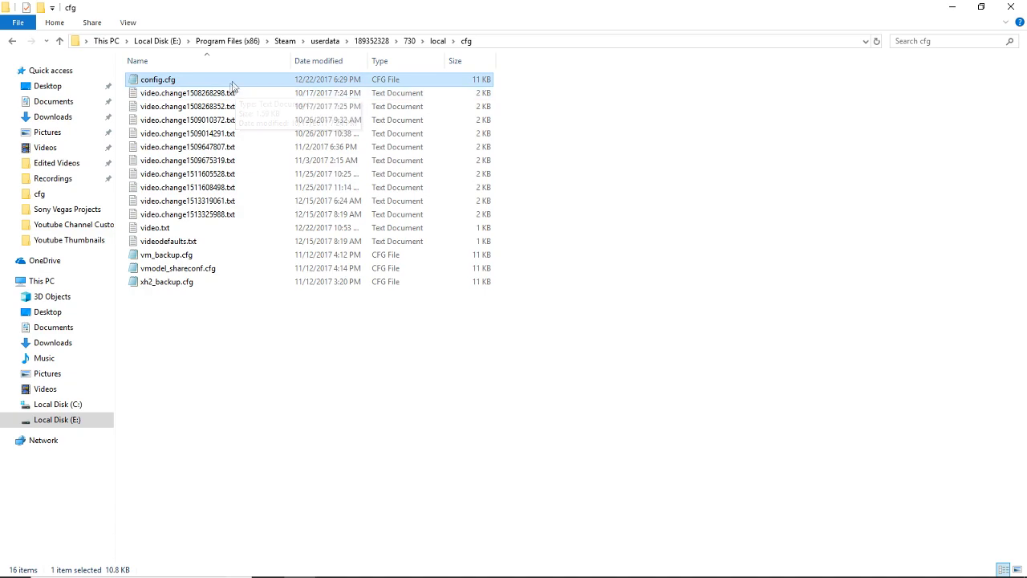
double_click(157, 79)
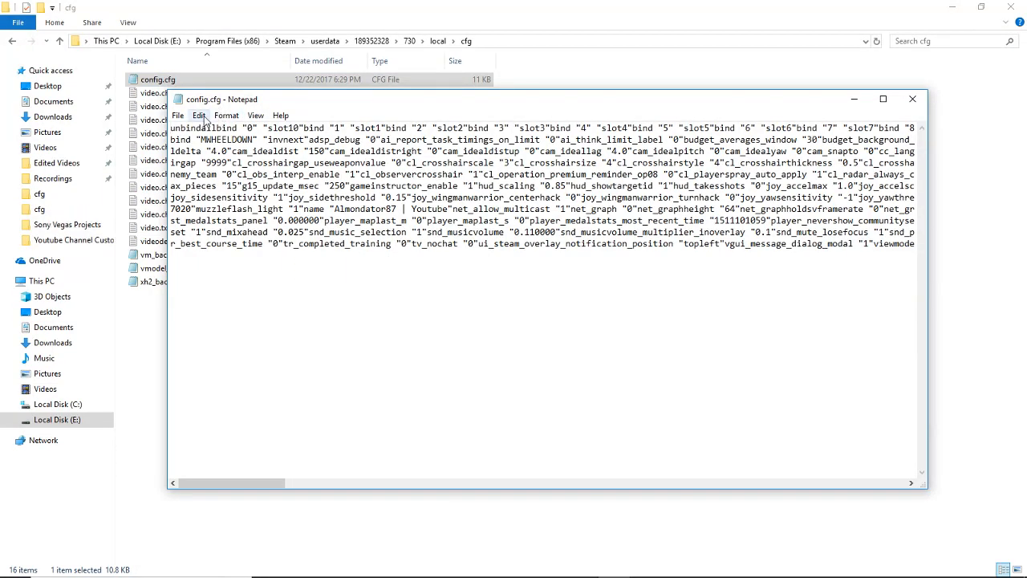
Locate voice_mixer_volume via Find for 'voice_mixer_vol' so it can be set to 0.6.
click(199, 115)
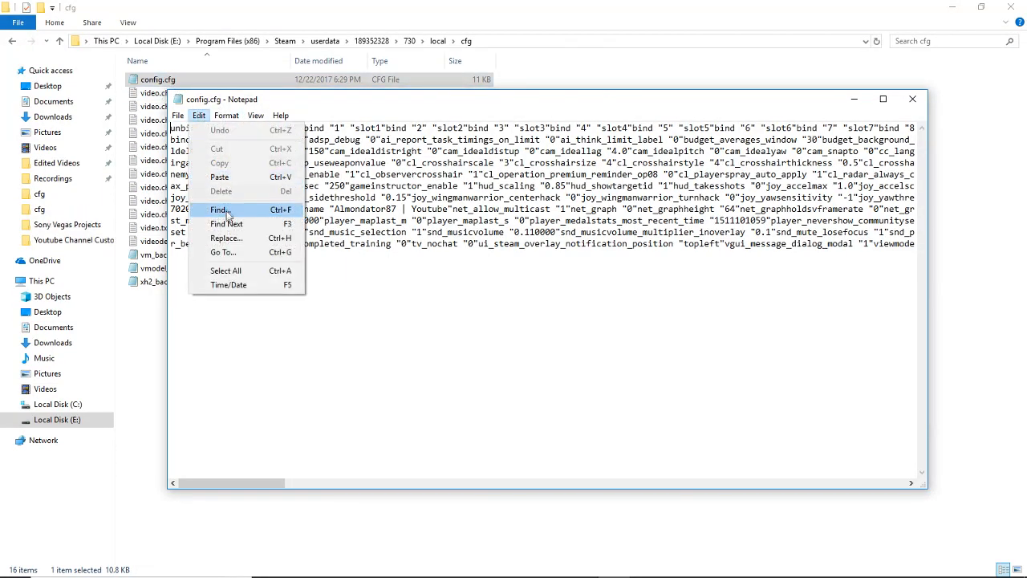
click(222, 209)
text(voice_mix)
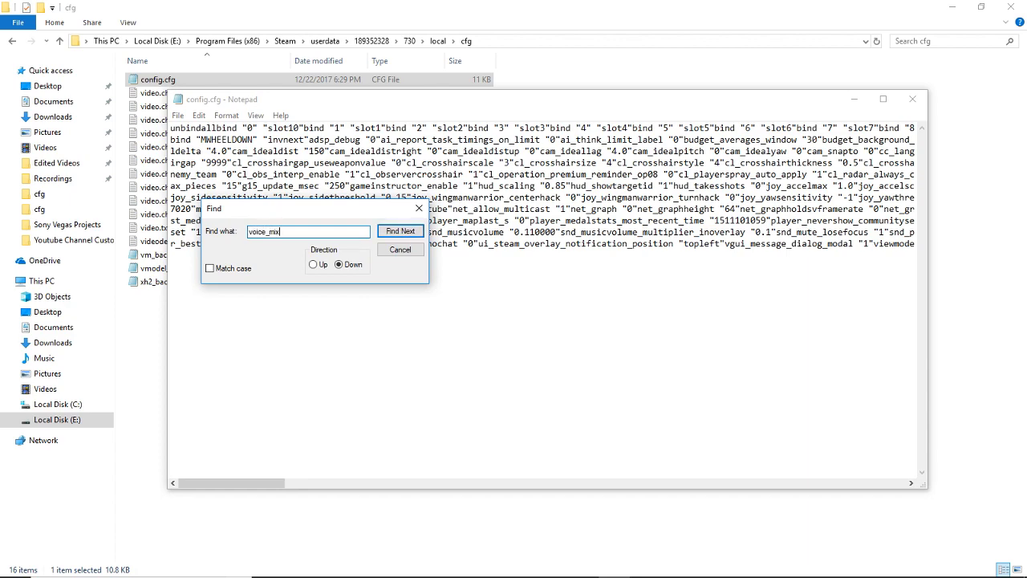
text(er_vol)
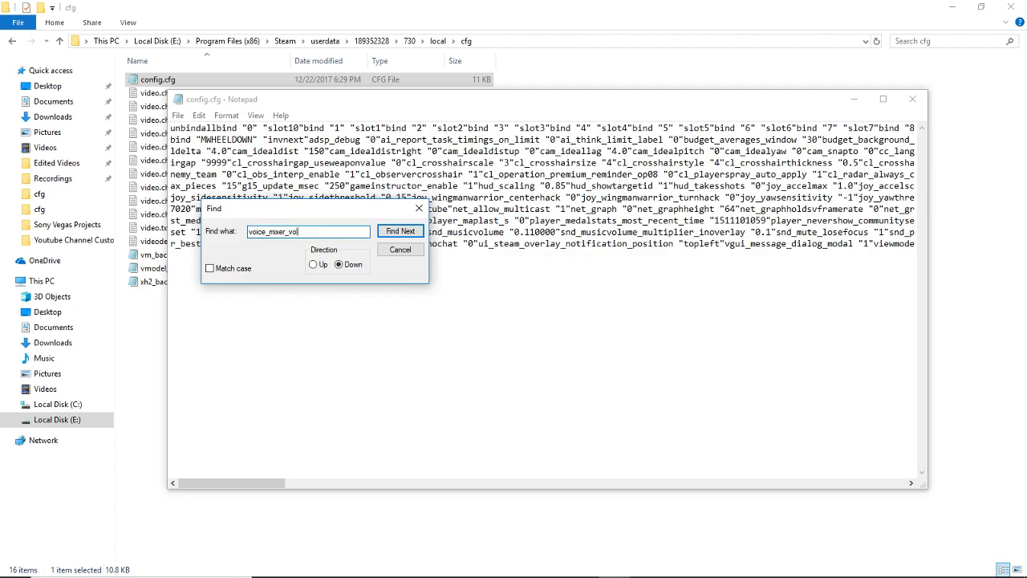
click(400, 231)
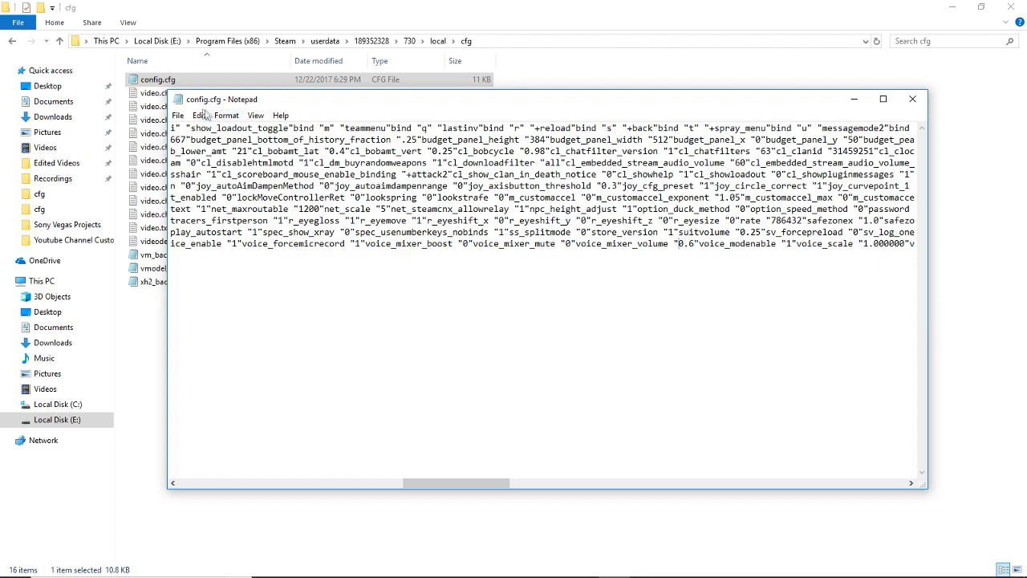
Save config.cfg with voice_mixer_volume at 0.6 and close Notepad.
click(176, 115)
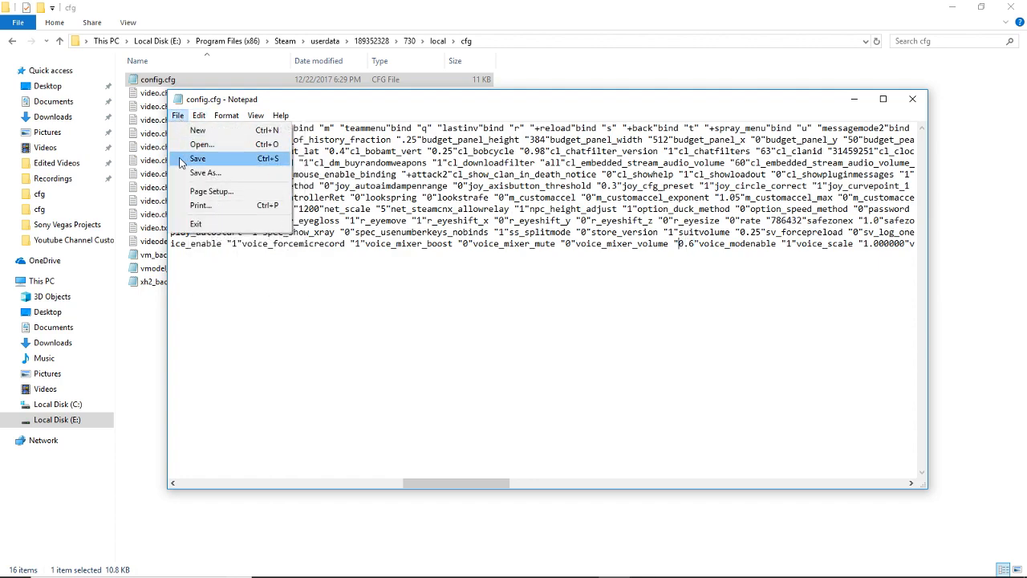
click(198, 159)
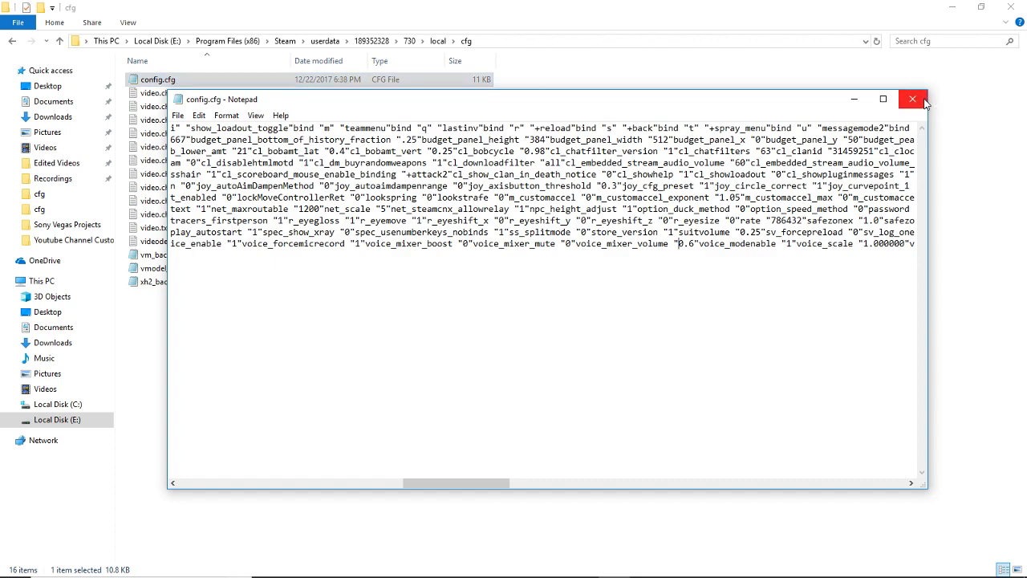
click(912, 100)
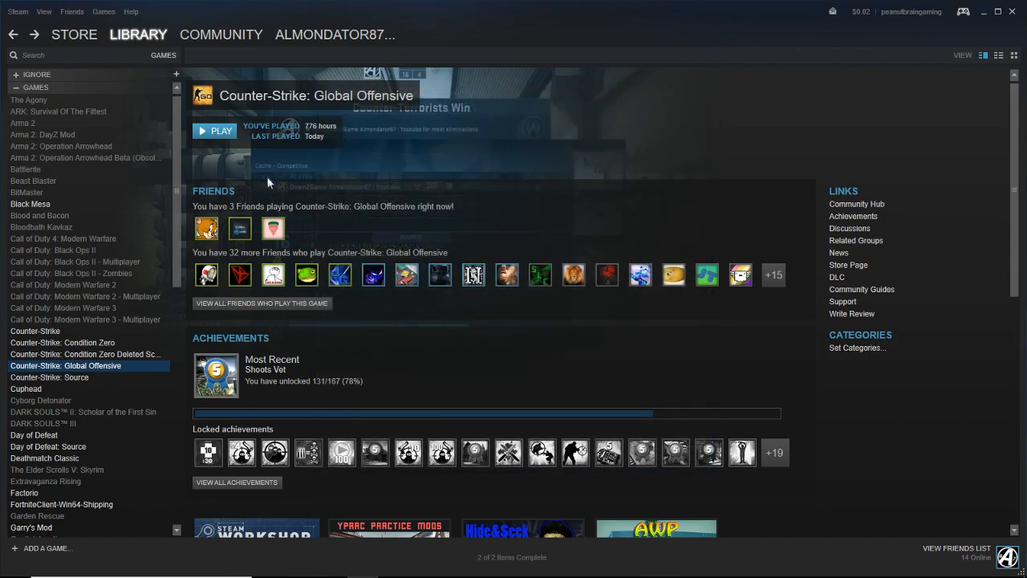
mouse_move(270, 177)
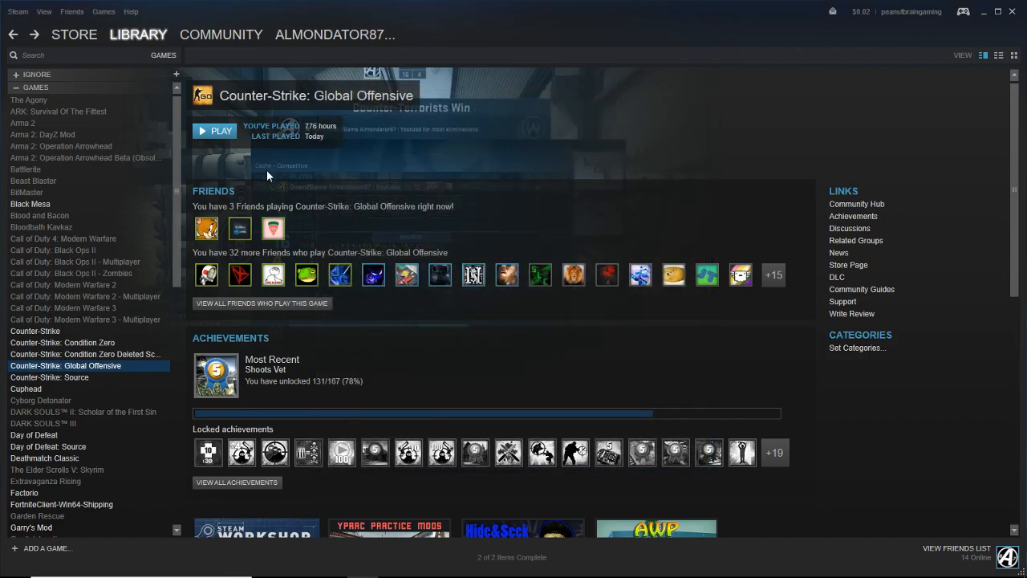